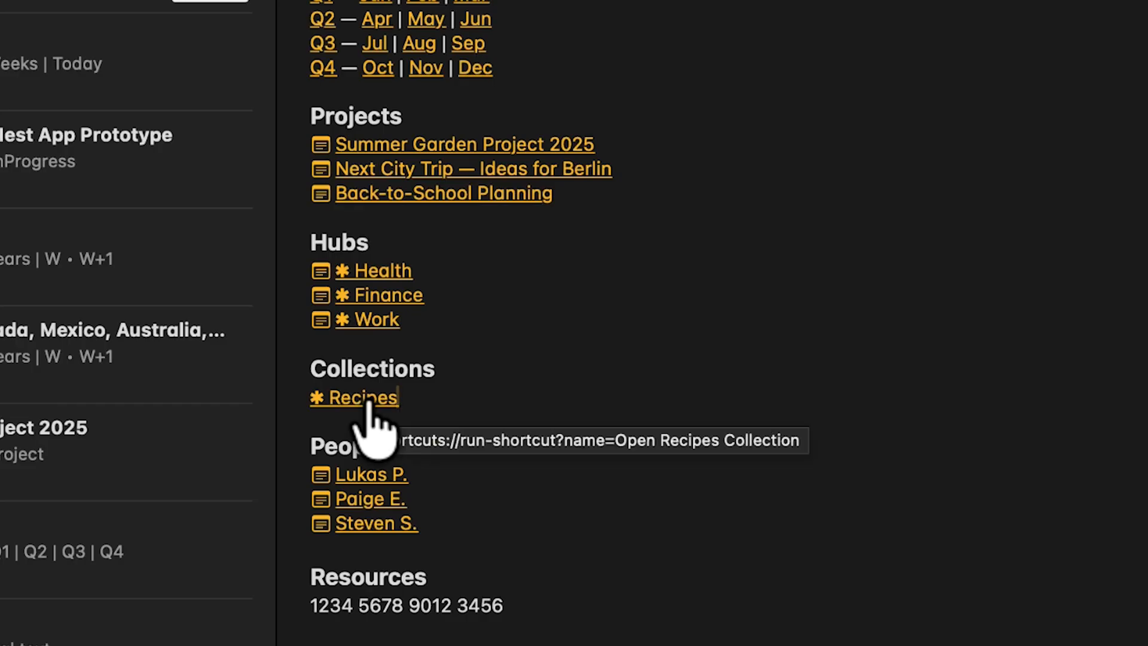
# - Add a Show Notes Folder action to a new shortcut and set its folder to Recipes
pyautogui.click(361, 397)
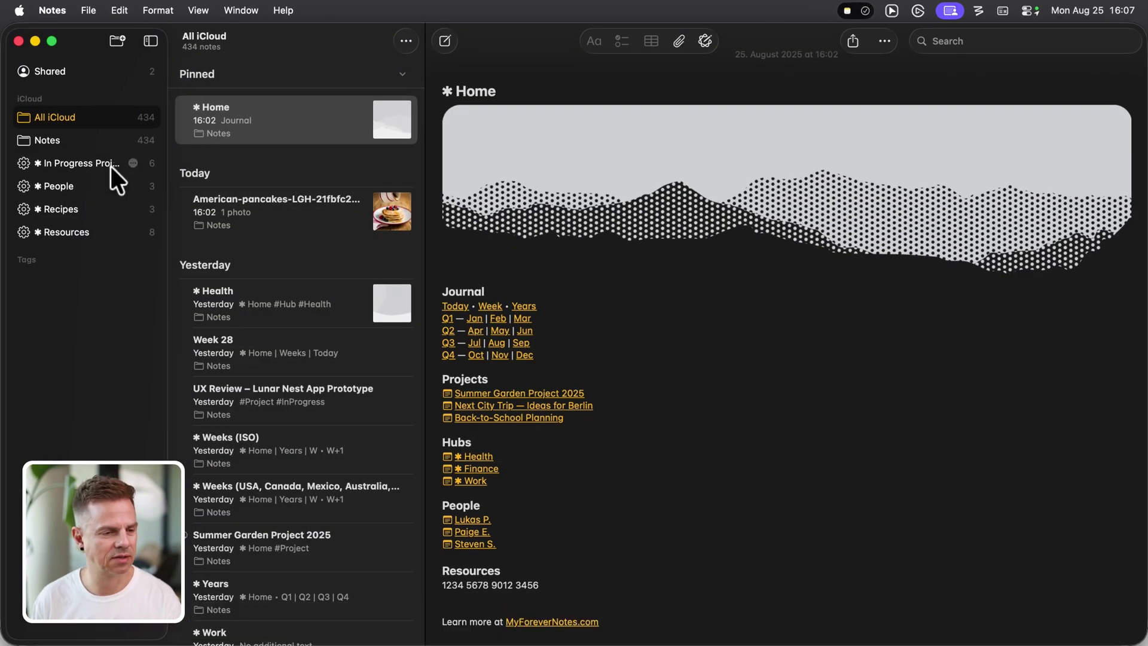
pyautogui.moveTo(99, 249)
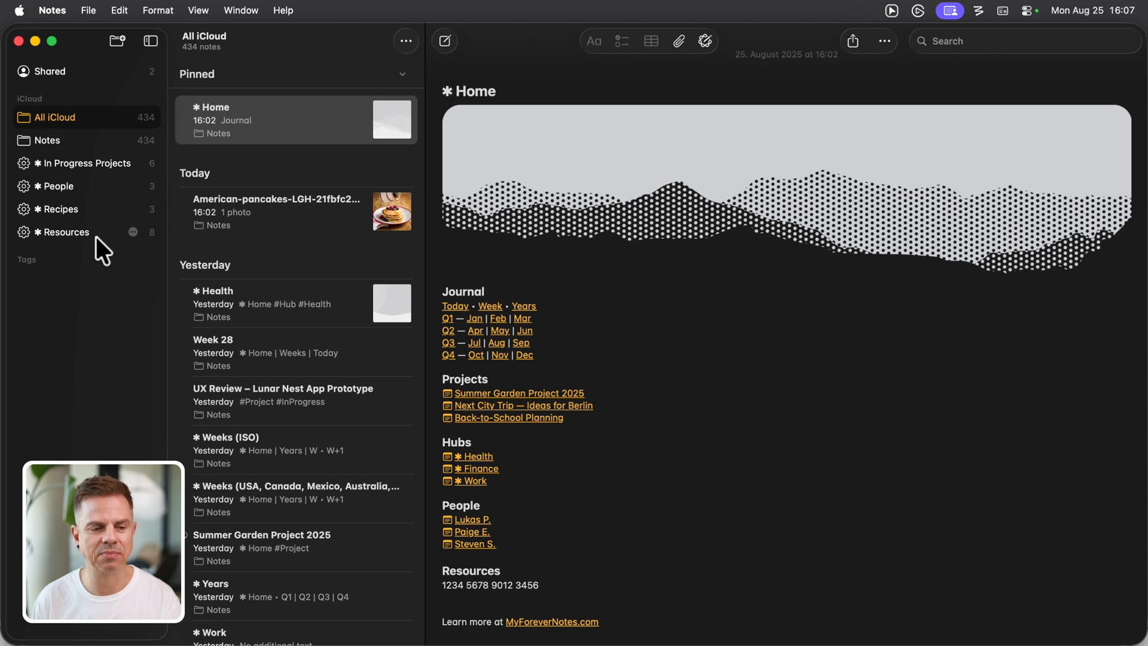
pyautogui.moveTo(603, 267)
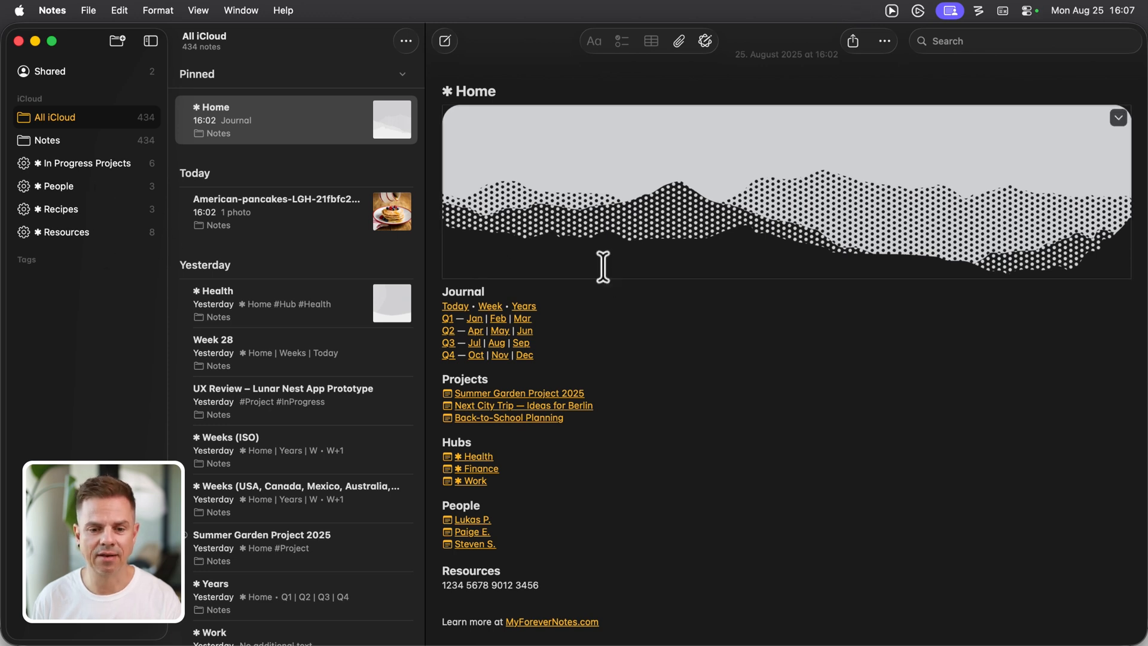
pyautogui.moveTo(97, 213)
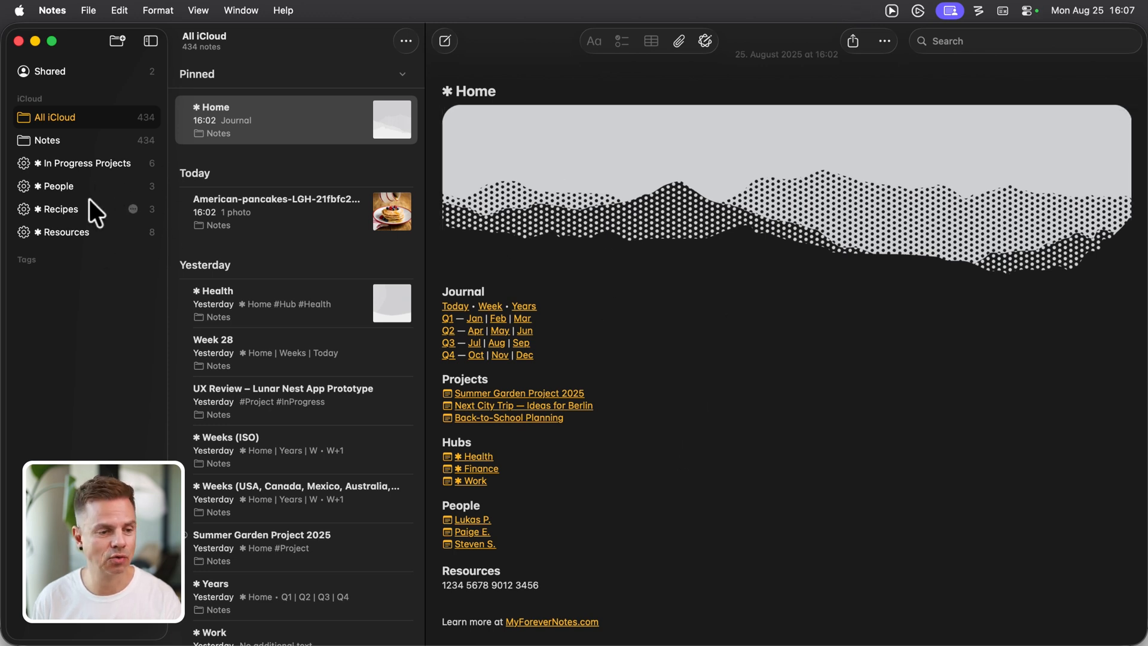
pyautogui.moveTo(454, 410)
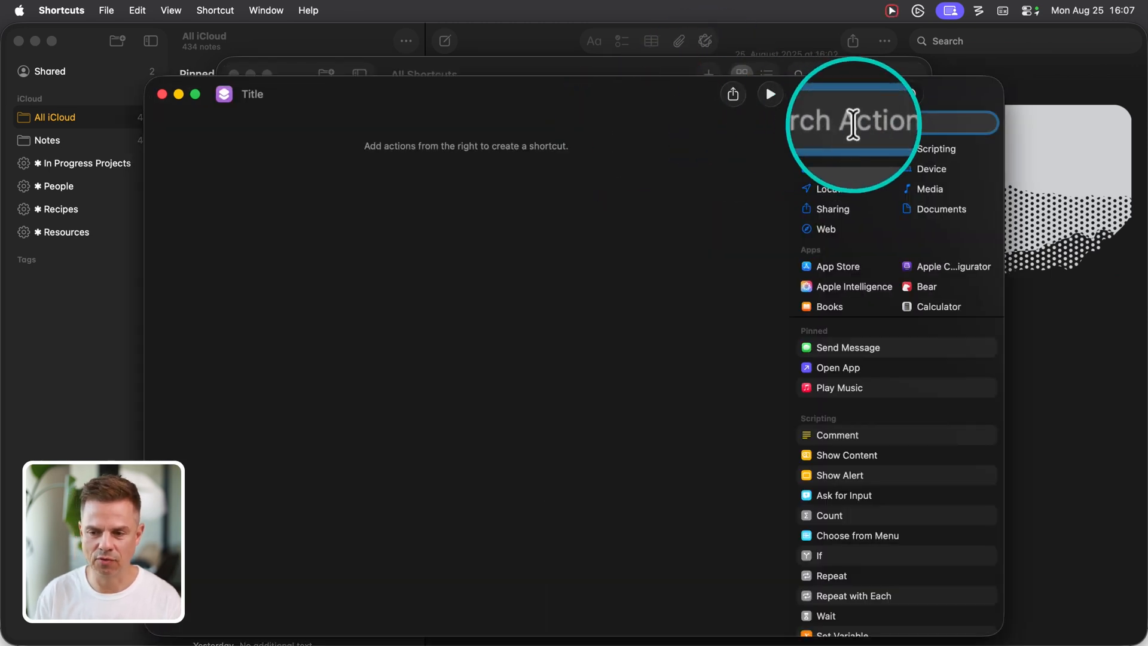
pyautogui.write('show notes')
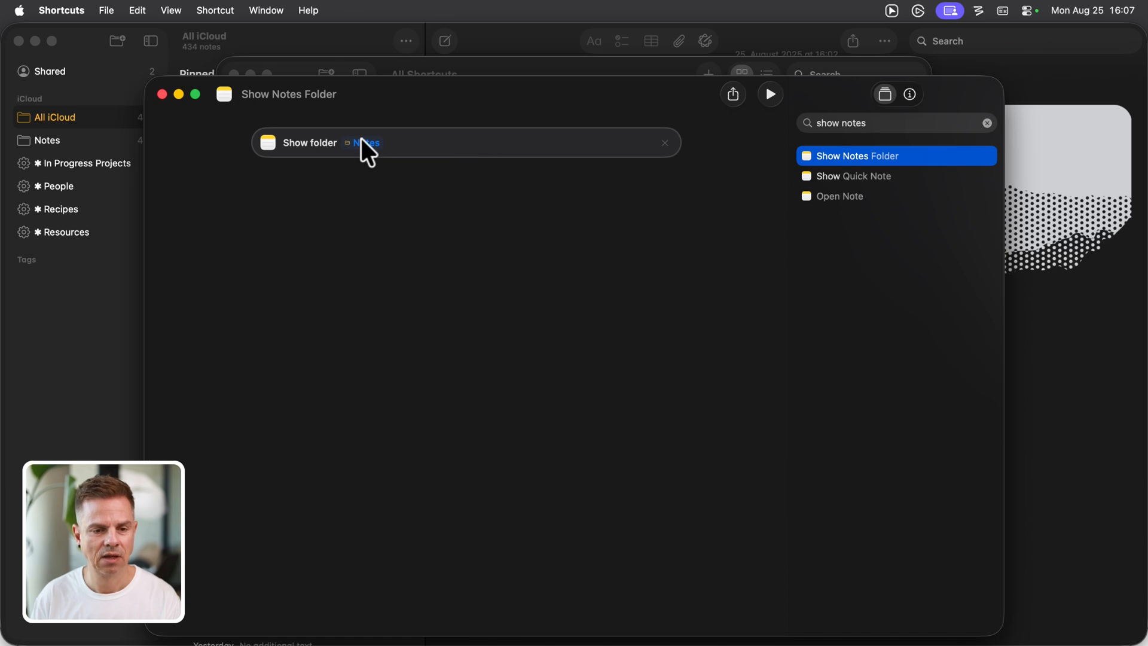
pyautogui.click(363, 142)
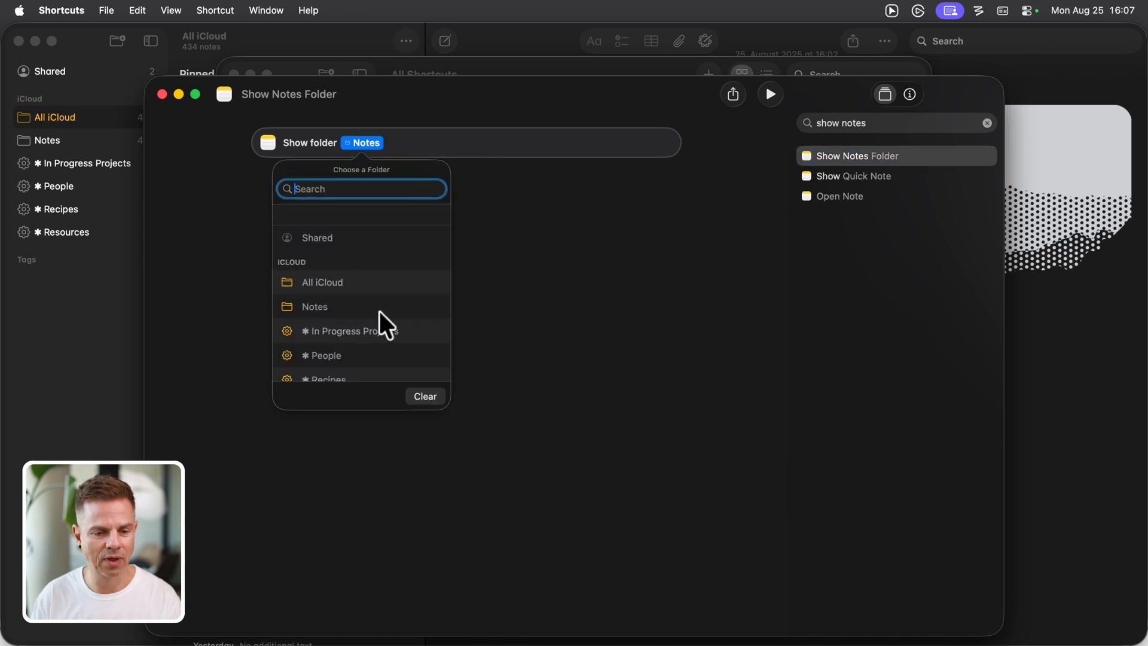
pyautogui.scroll(-3)
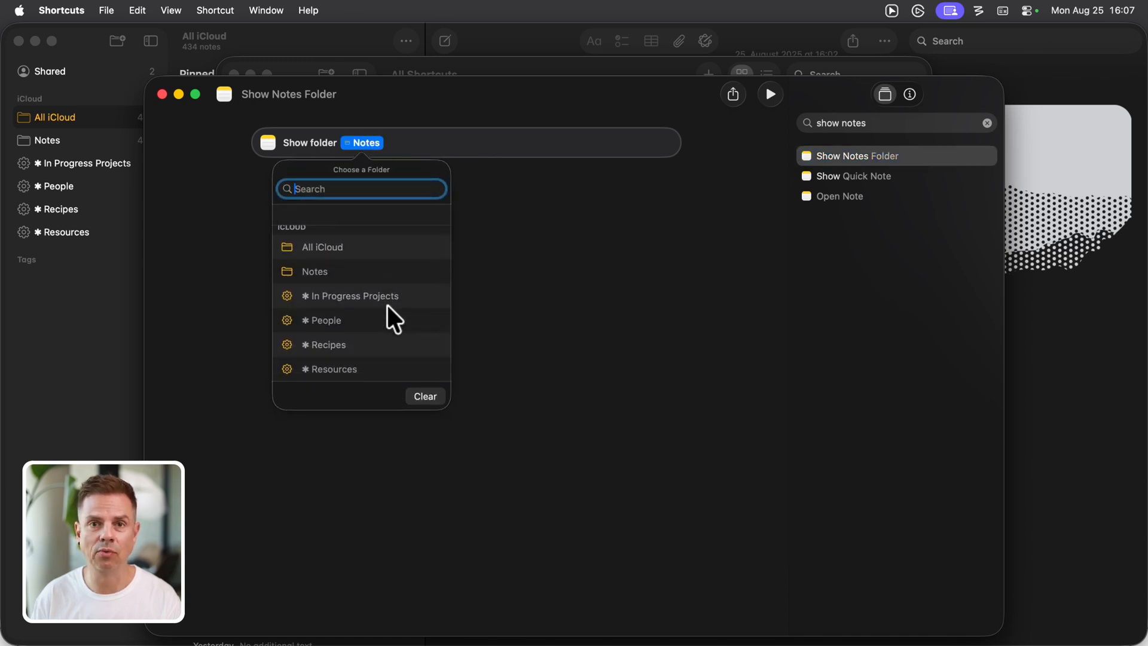
pyautogui.moveTo(355, 355)
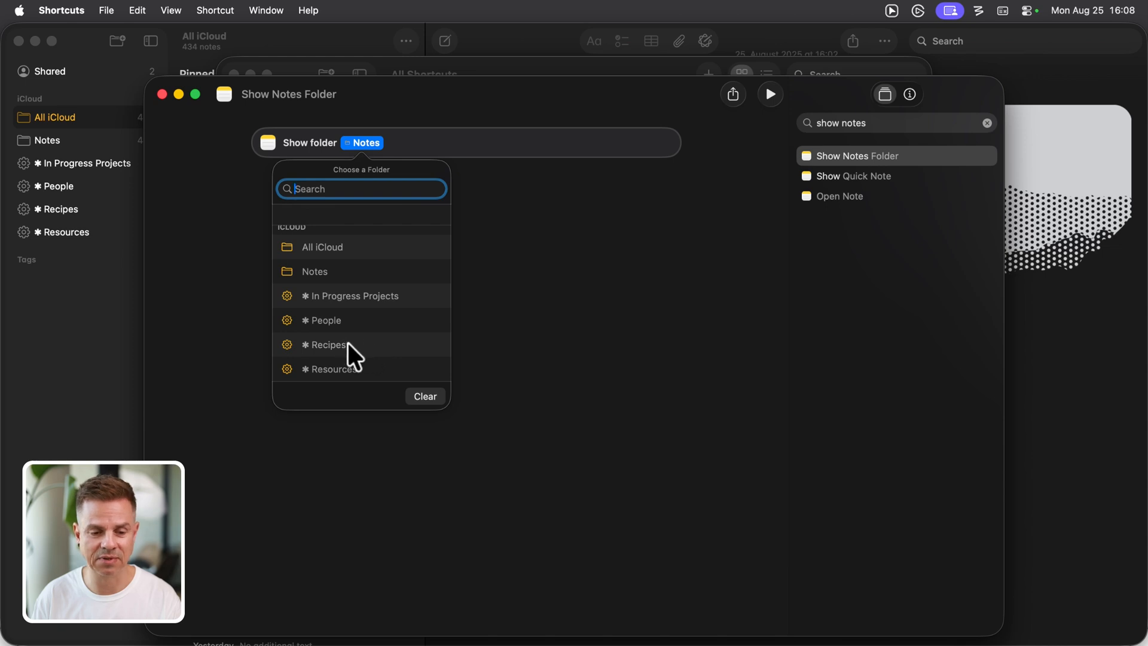
pyautogui.click(327, 344)
pyautogui.write('Open')
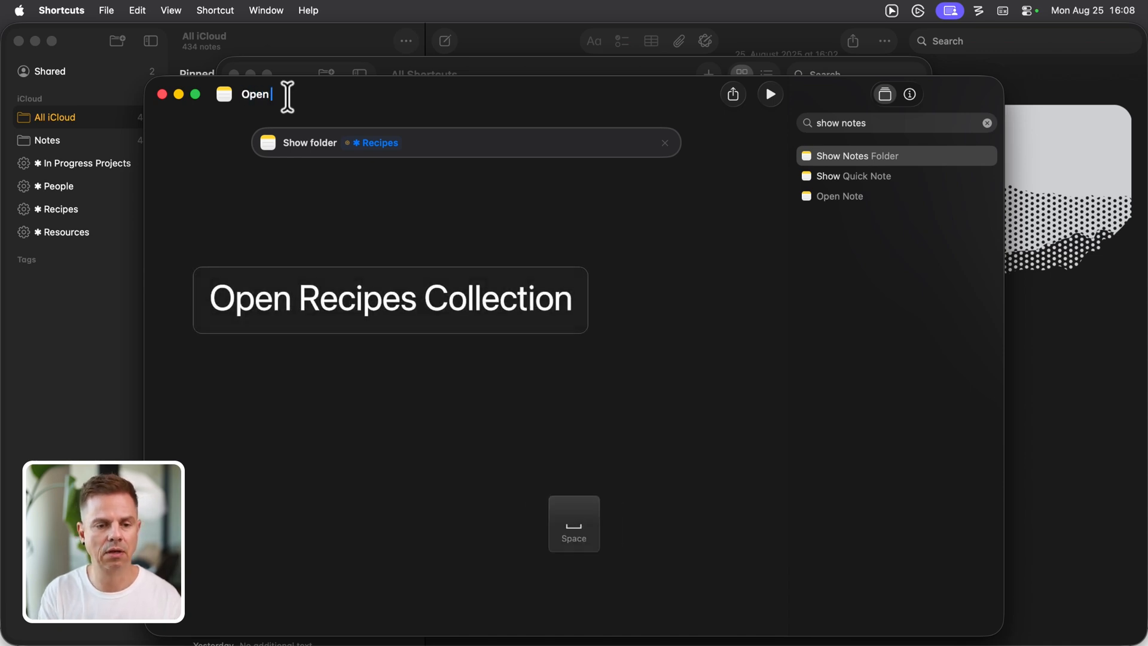
# - Name the shortcut 'Open Recipes Collection'
pyautogui.write('Recipes C')
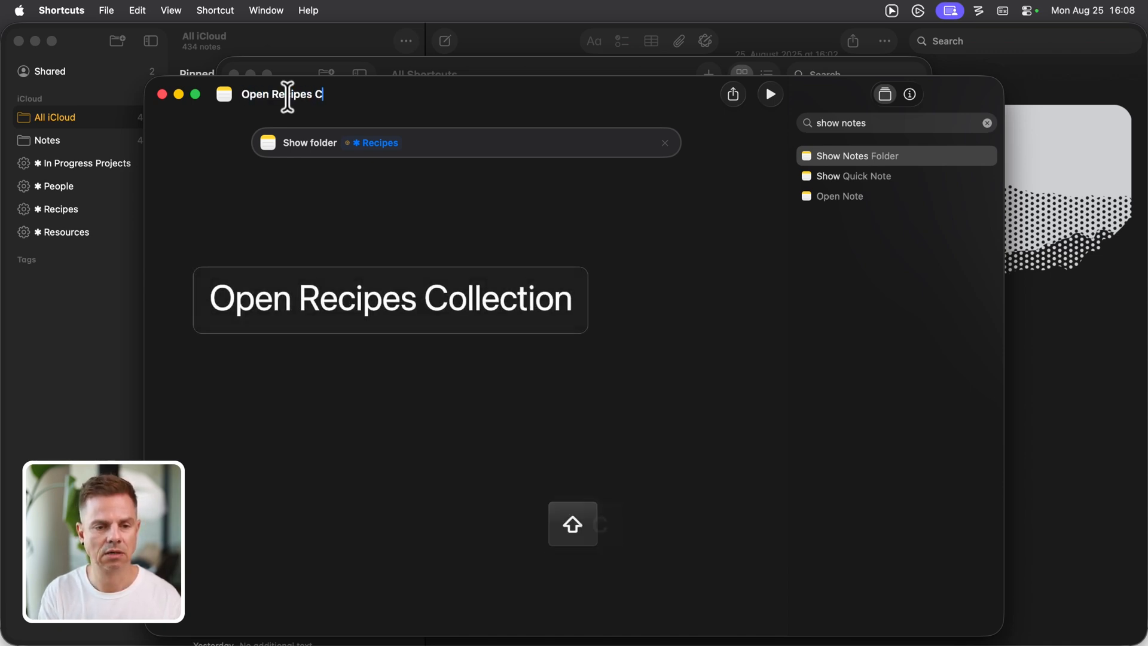
pyautogui.write('ollection')
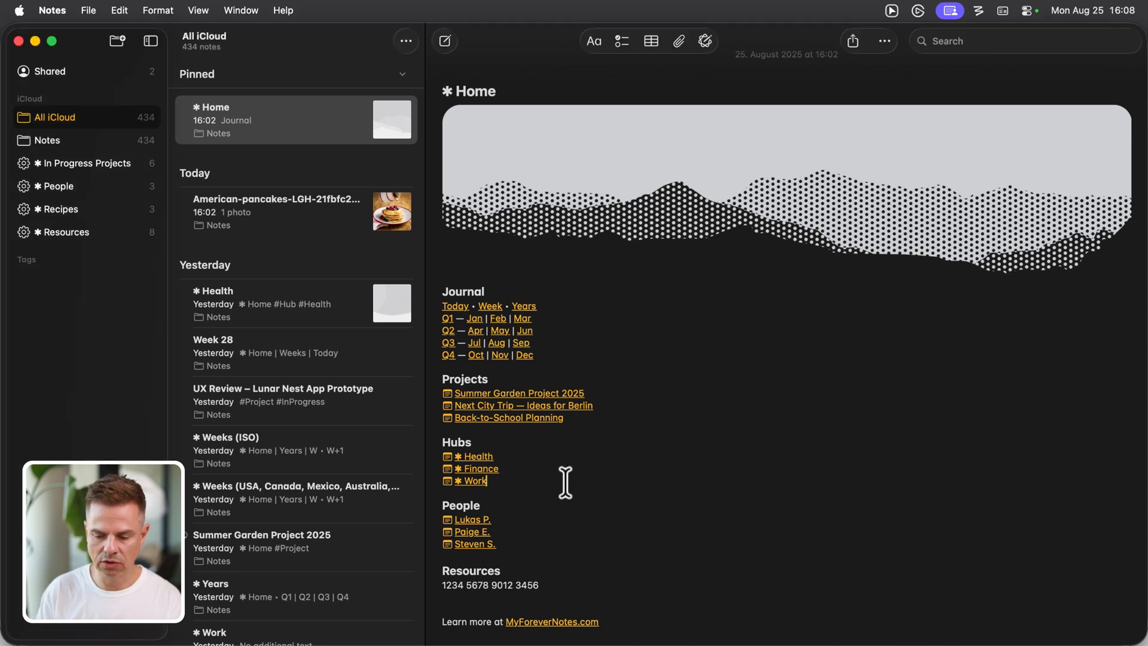
# - Add a Collections heading with '✱ Recipes' below Hubs and begin linking the Recipes text
pyautogui.press('return')
pyautogui.write('Collecti')
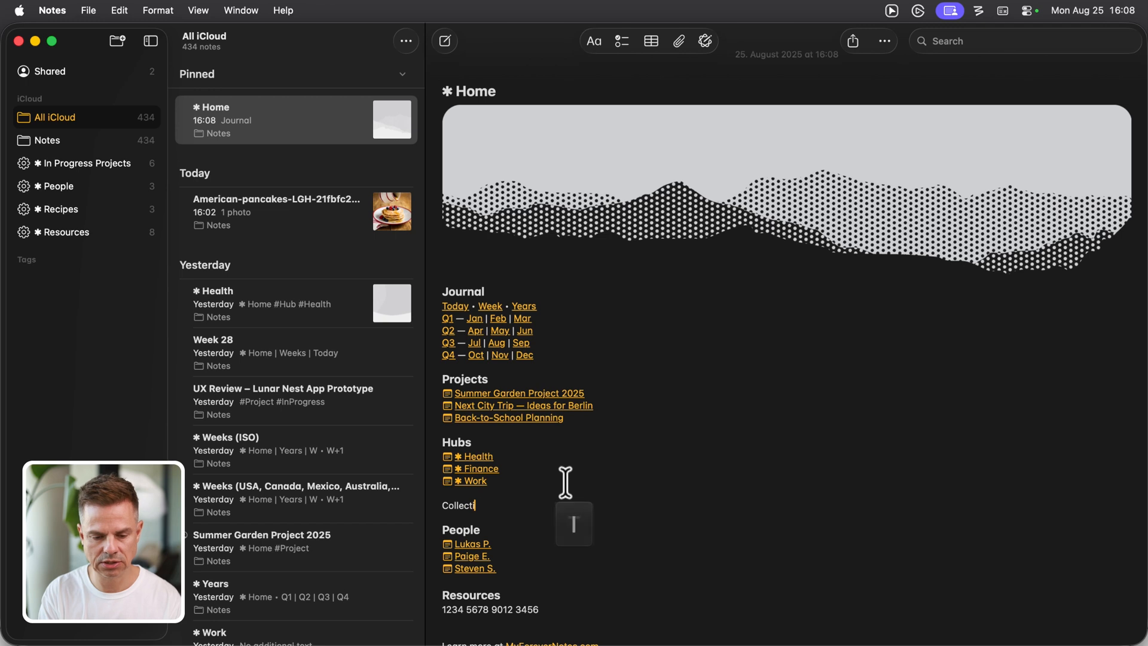
pyautogui.press('return')
pyautogui.write('✱ Rec')
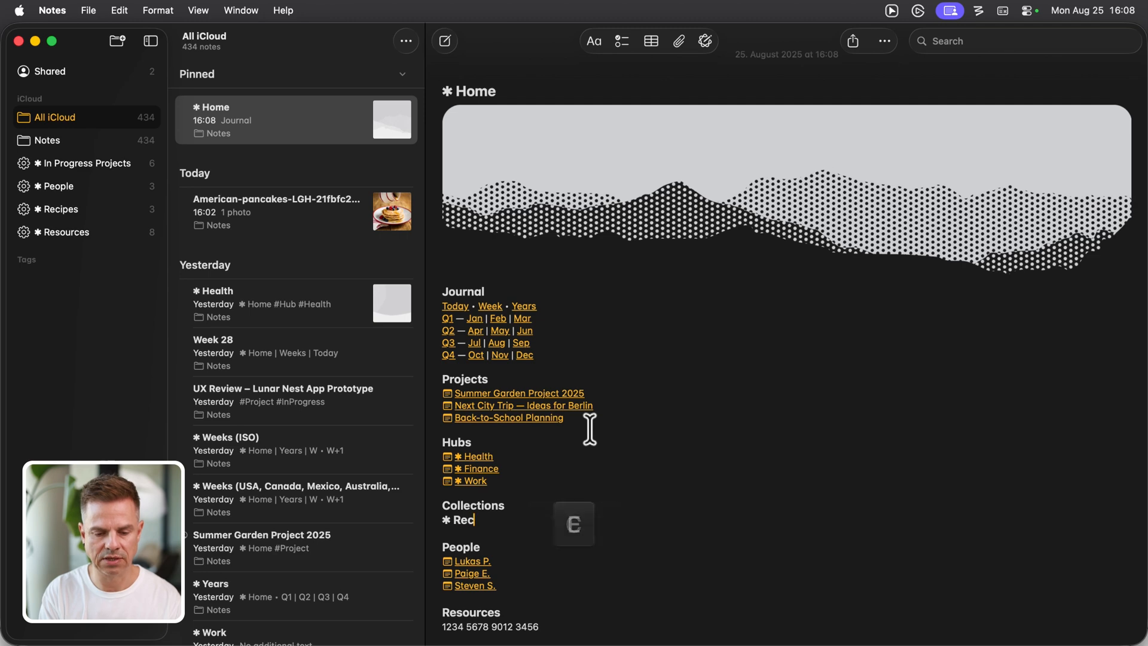
pyautogui.click(593, 41)
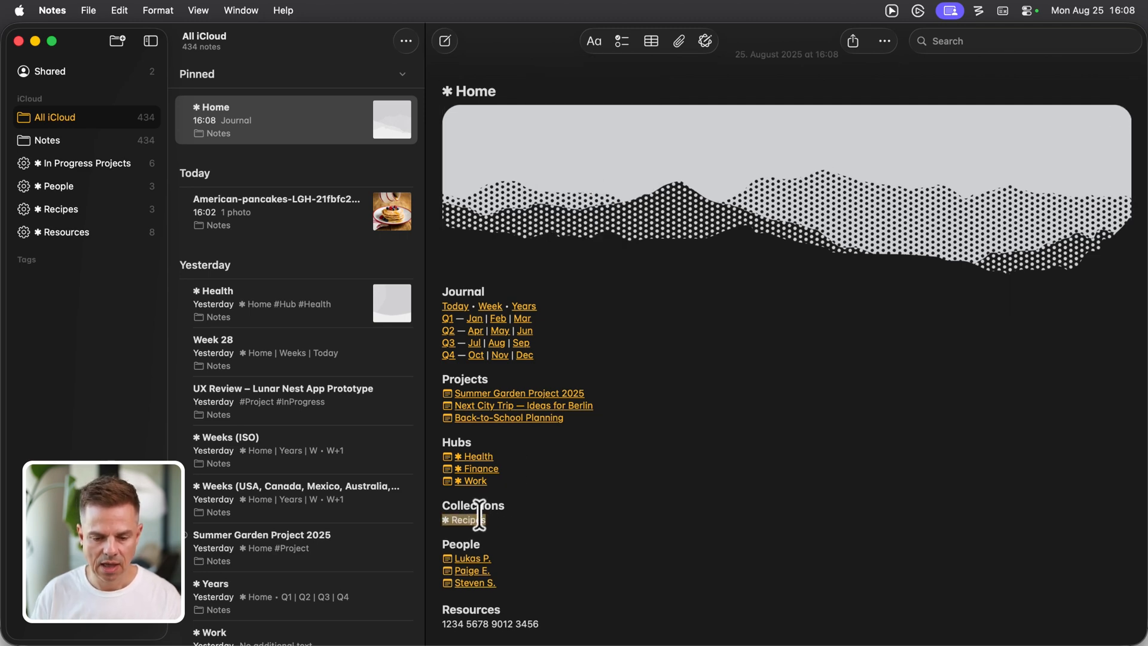
pyautogui.rightClick(467, 519)
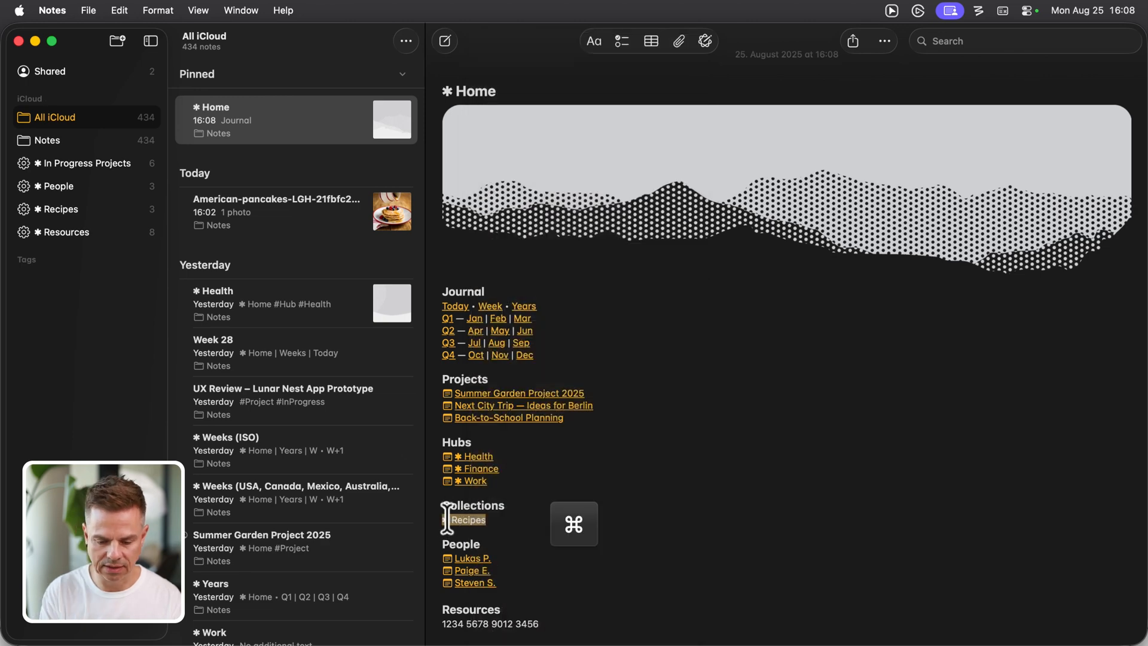
pyautogui.press('cmd+k')
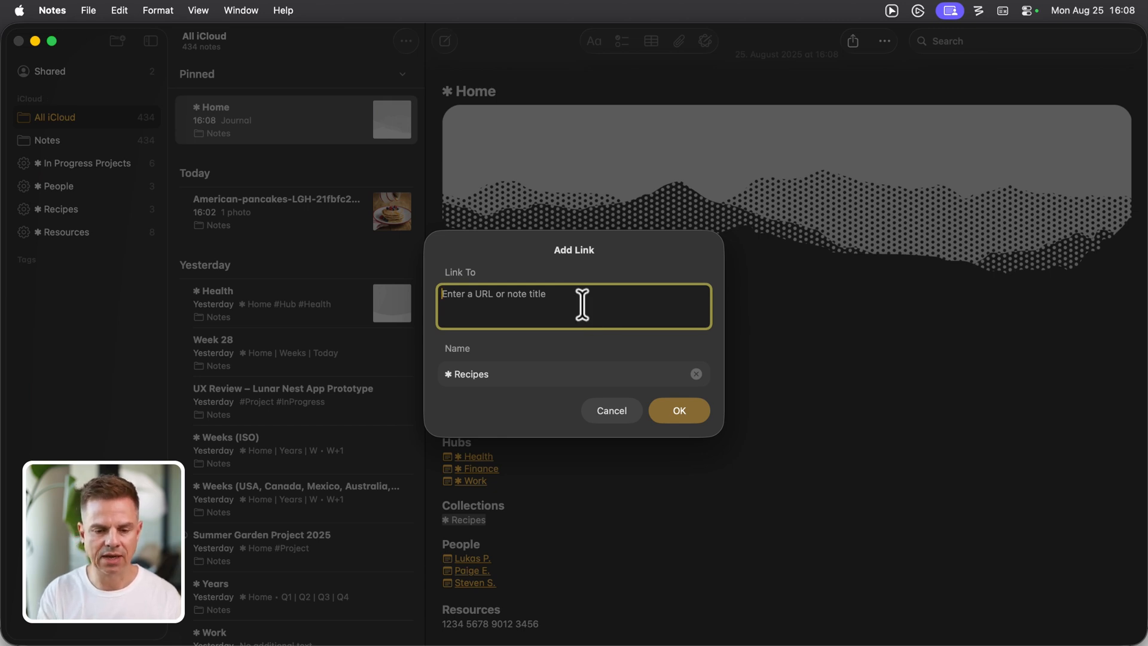
# - Link Recipes to shortcuts://run-shortcut?name=Open%20Recipes%20Collection and confirm
pyautogui.write('shortcuts:')
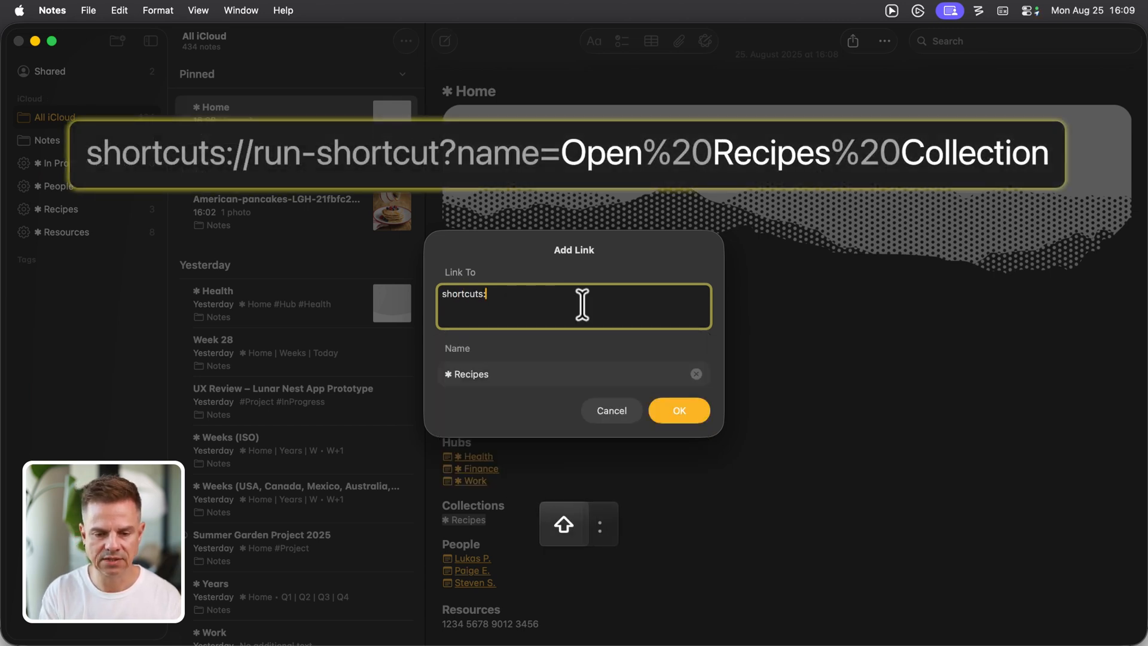
pyautogui.write('//ru')
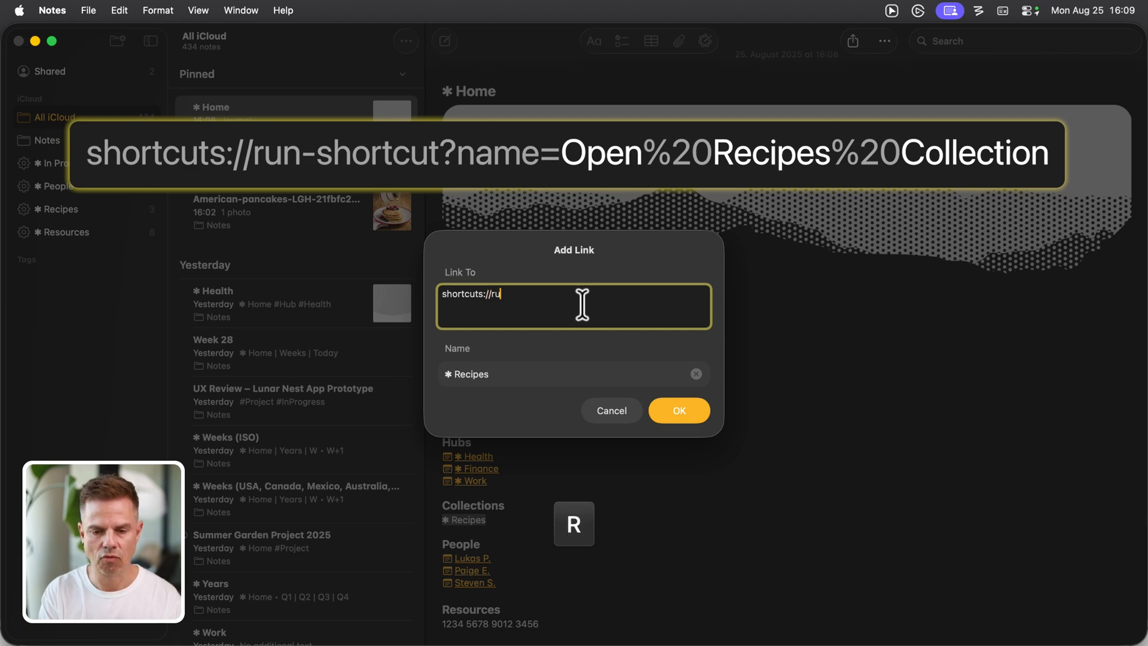
pyautogui.write('n-')
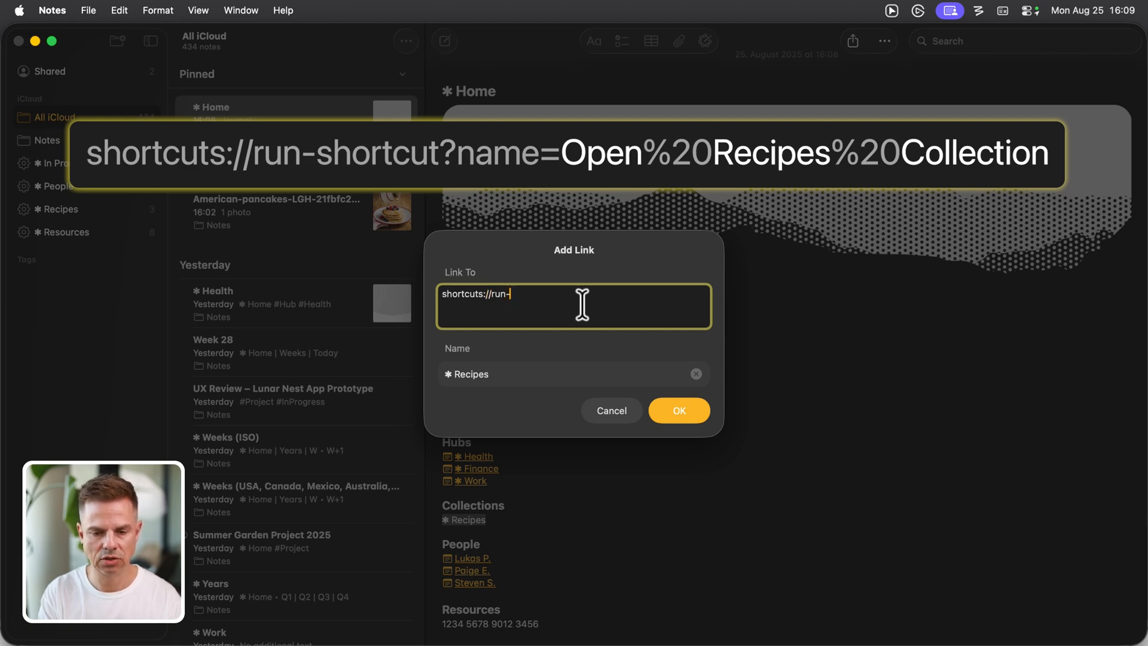
pyautogui.write('shortcut?n')
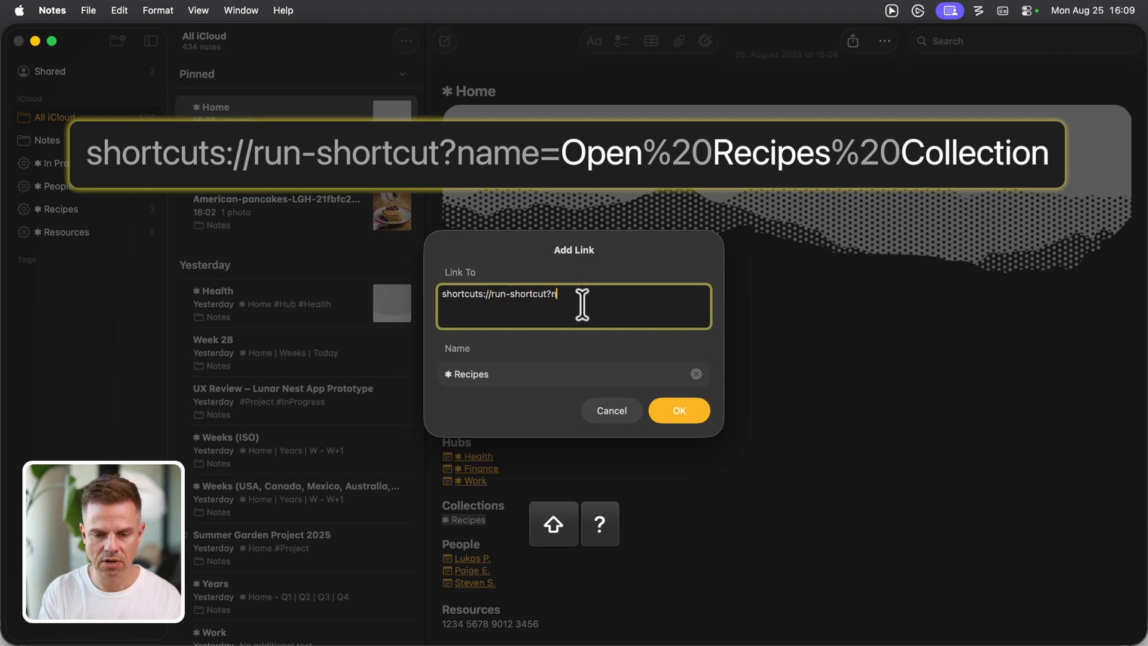
pyautogui.write('ame=')
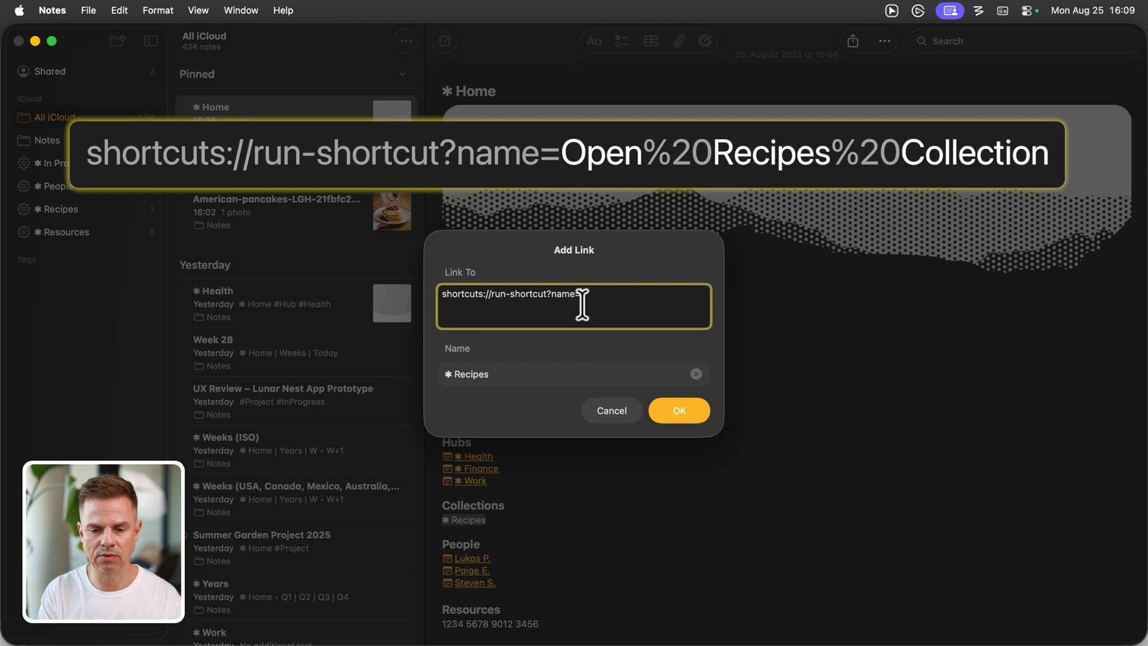
pyautogui.write('Open Recipes')
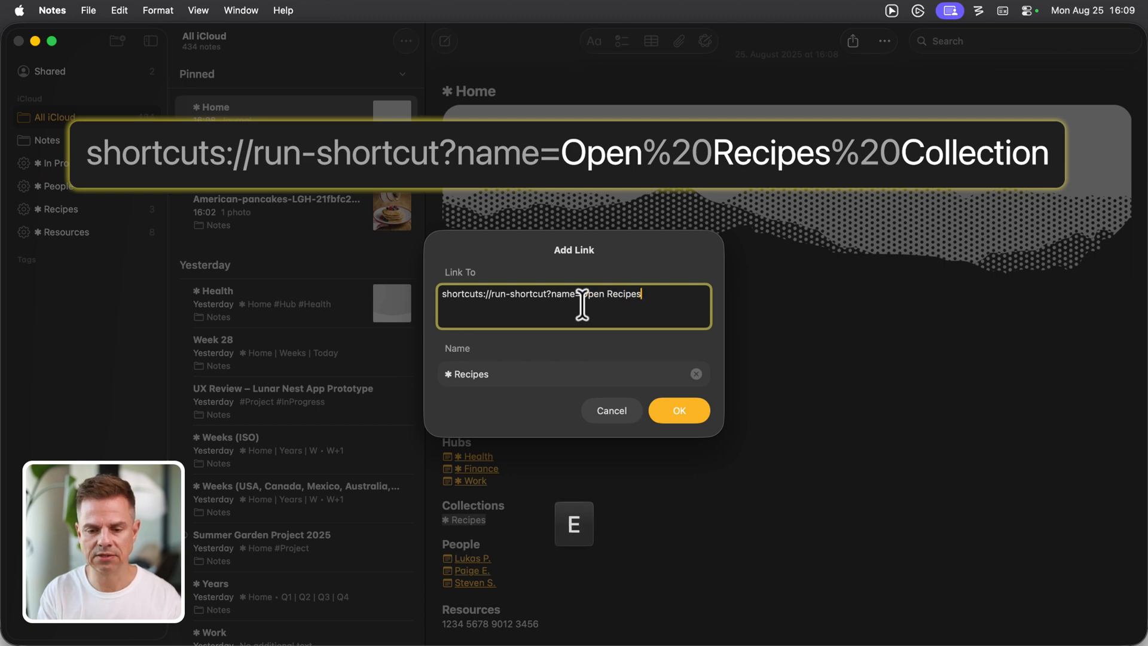
pyautogui.write('Collection')
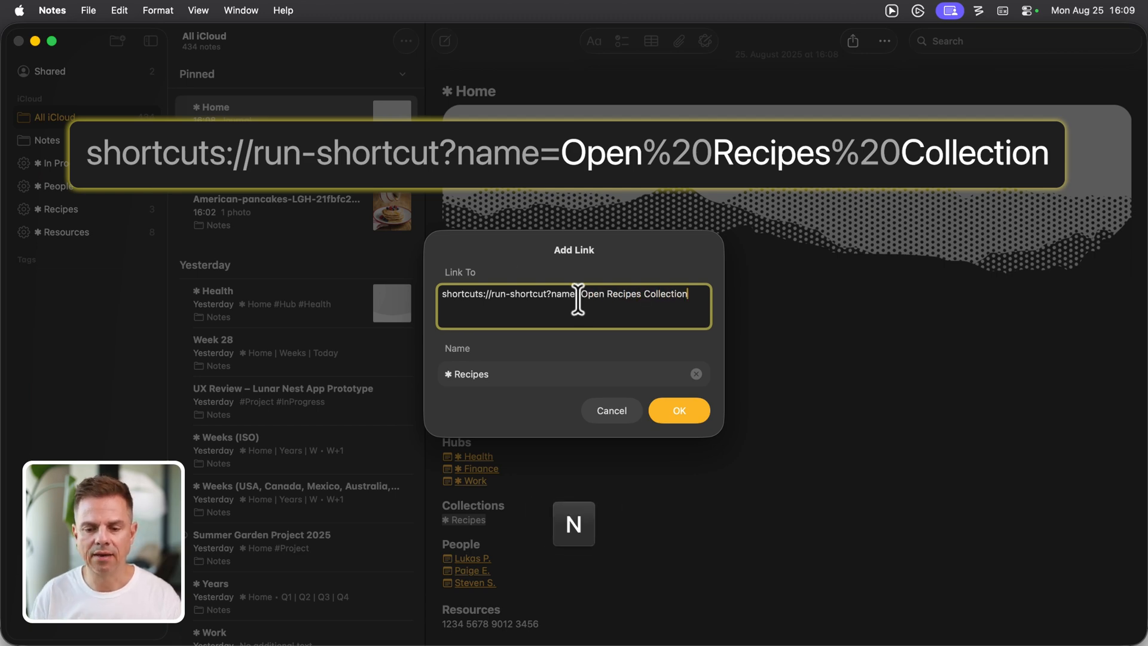
pyautogui.moveTo(690, 327)
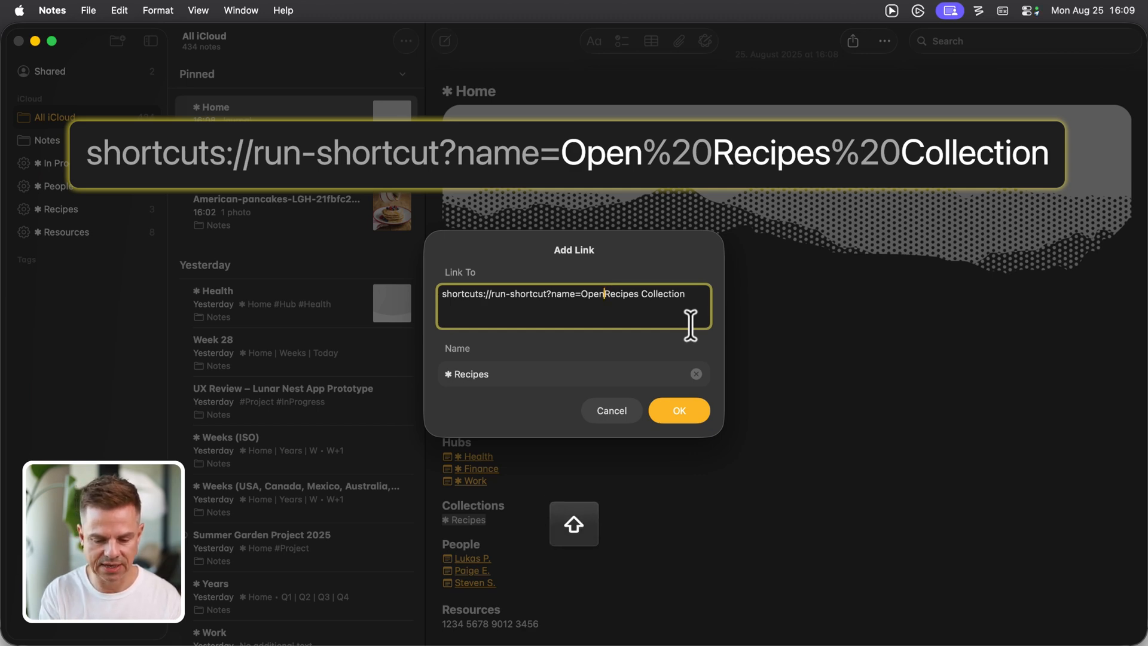
pyautogui.write('%20')
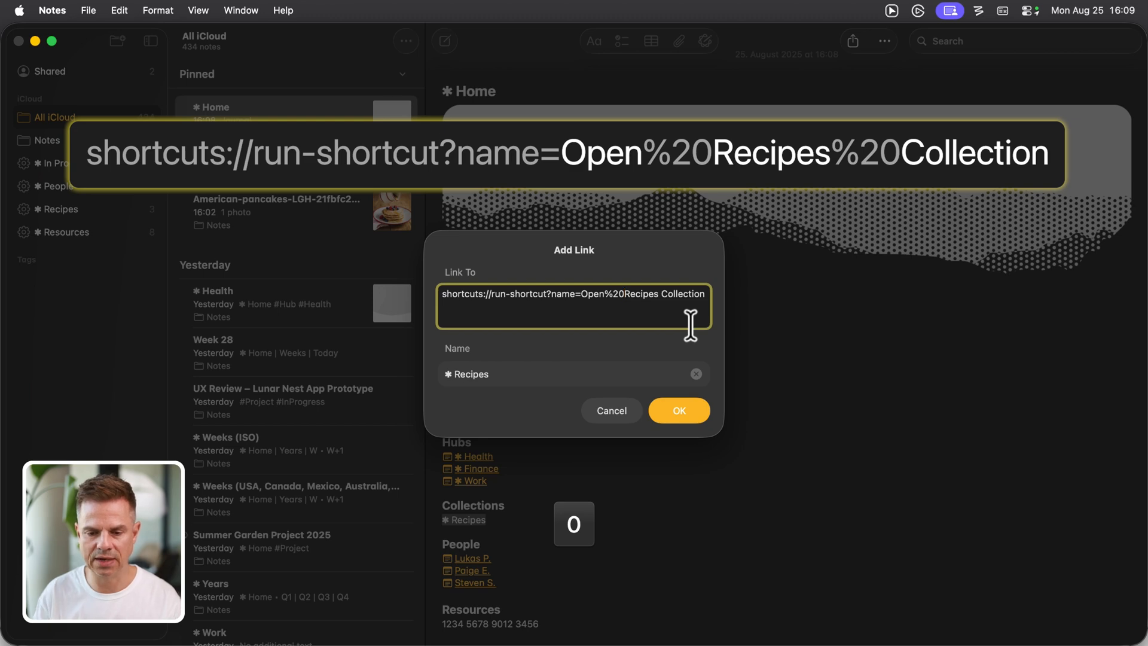
pyautogui.moveTo(657, 293)
pyautogui.write('%20')
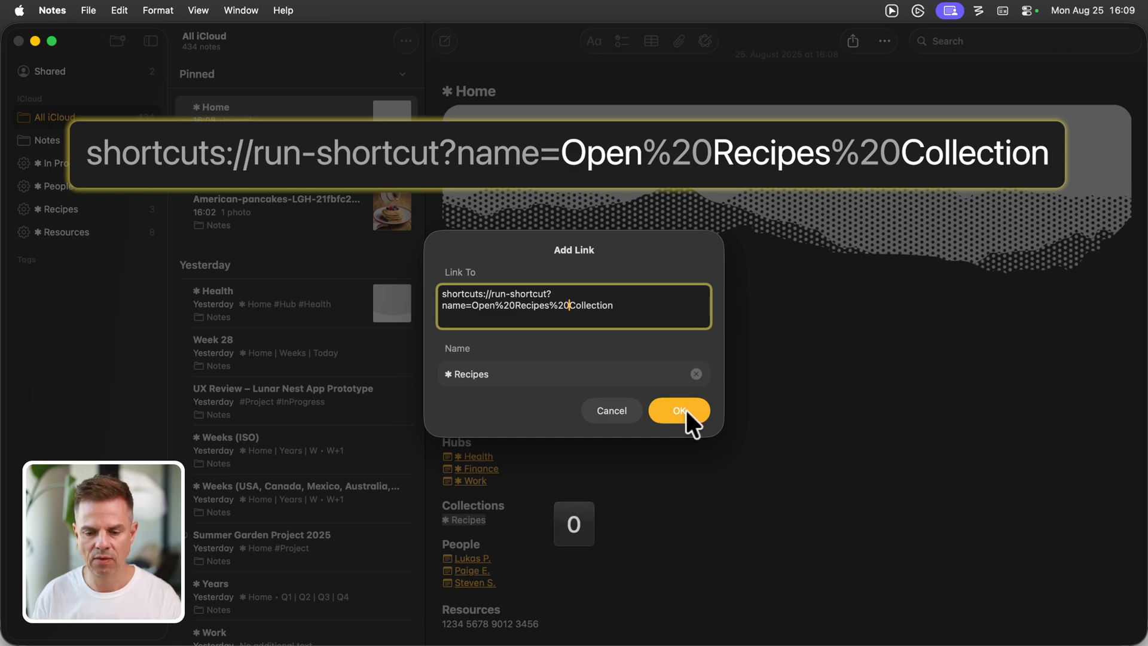
pyautogui.click(677, 410)
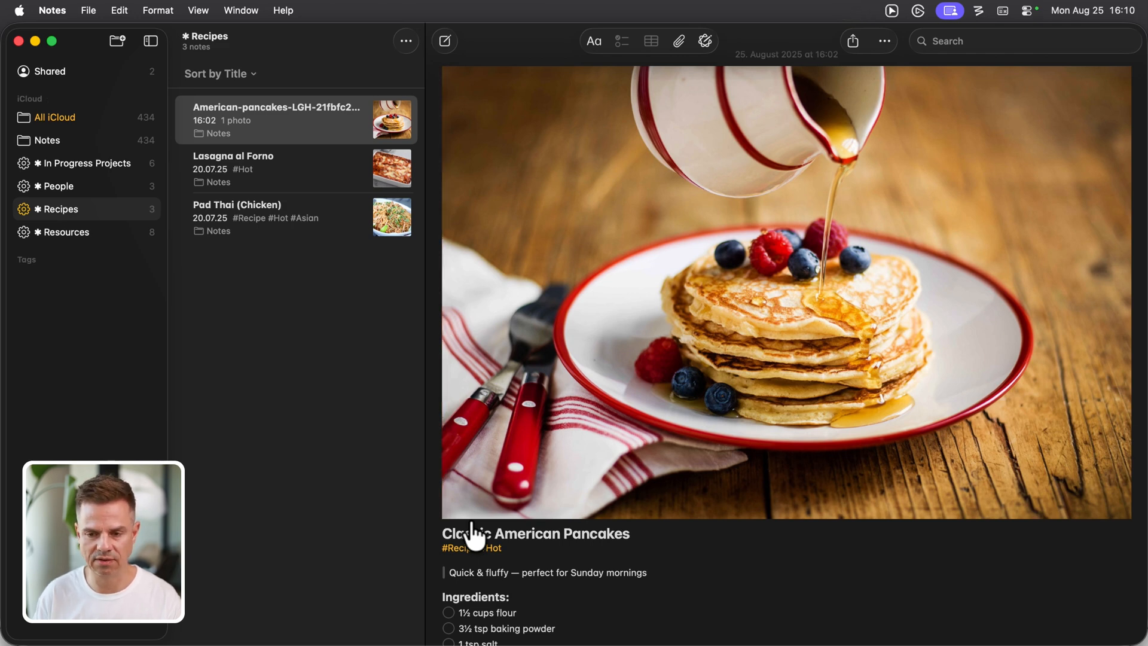
pyautogui.moveTo(504, 556)
pyautogui.write('>>')
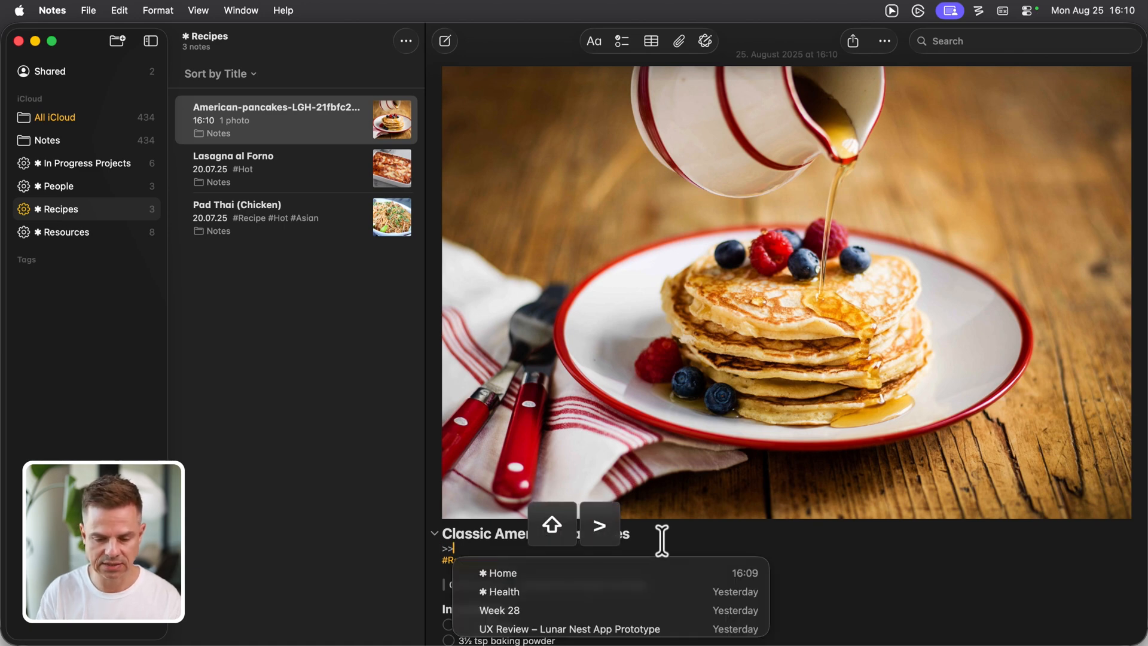
# - Link the pancakes note back to Home, then follow the Recipes link to open the Recipes folder
pyautogui.click(500, 573)
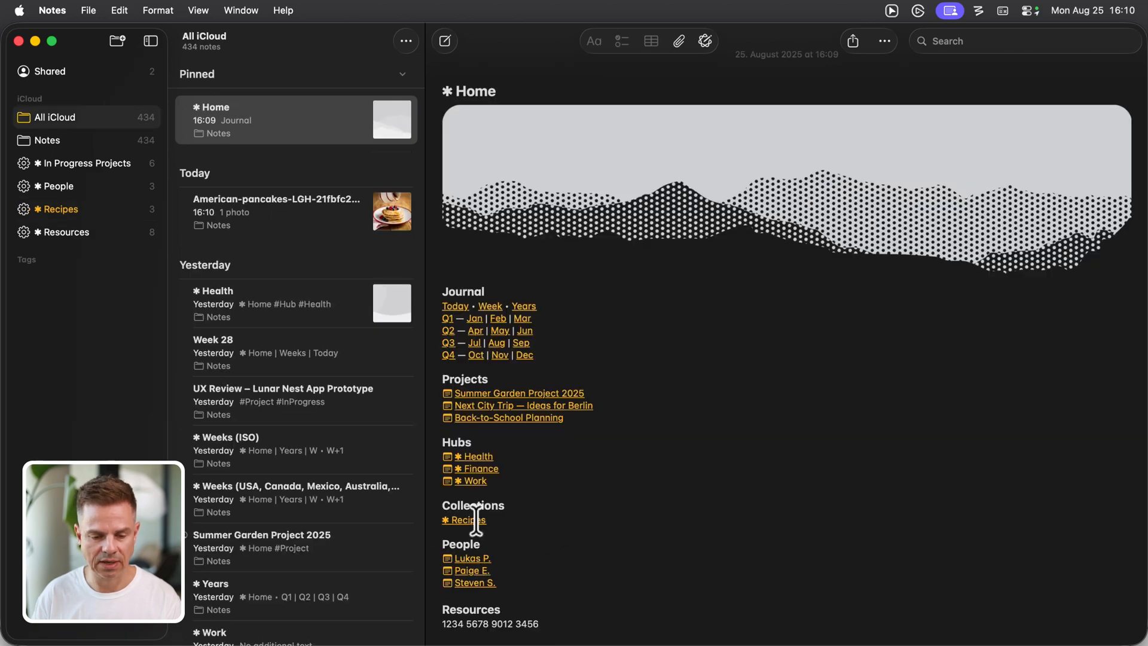
pyautogui.moveTo(468, 520)
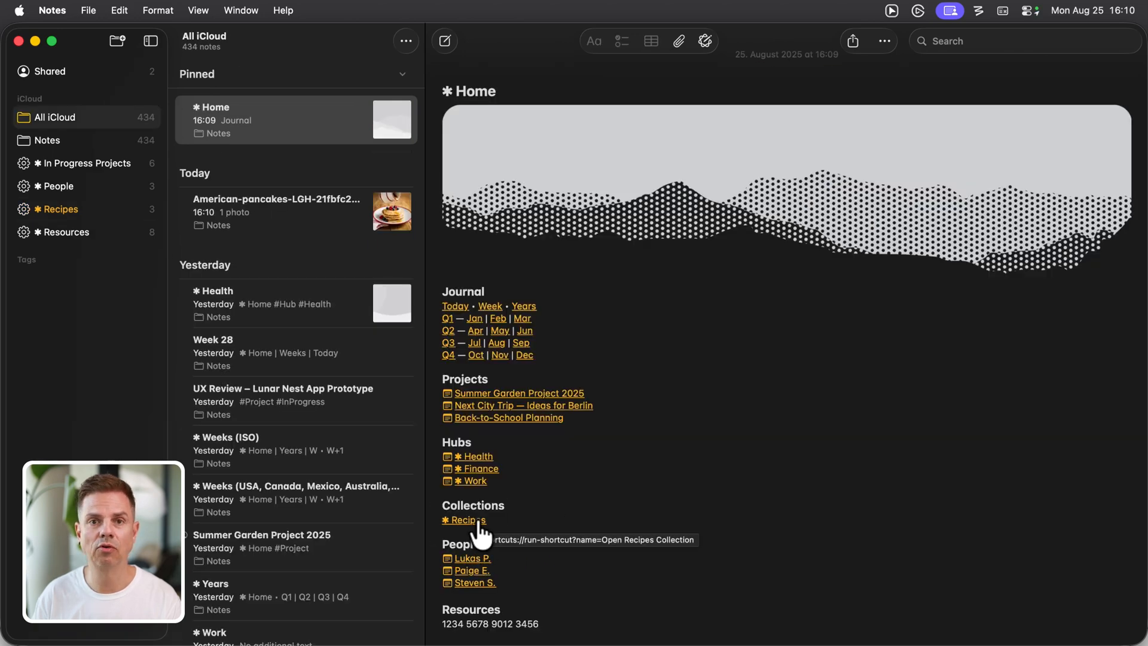
pyautogui.click(468, 520)
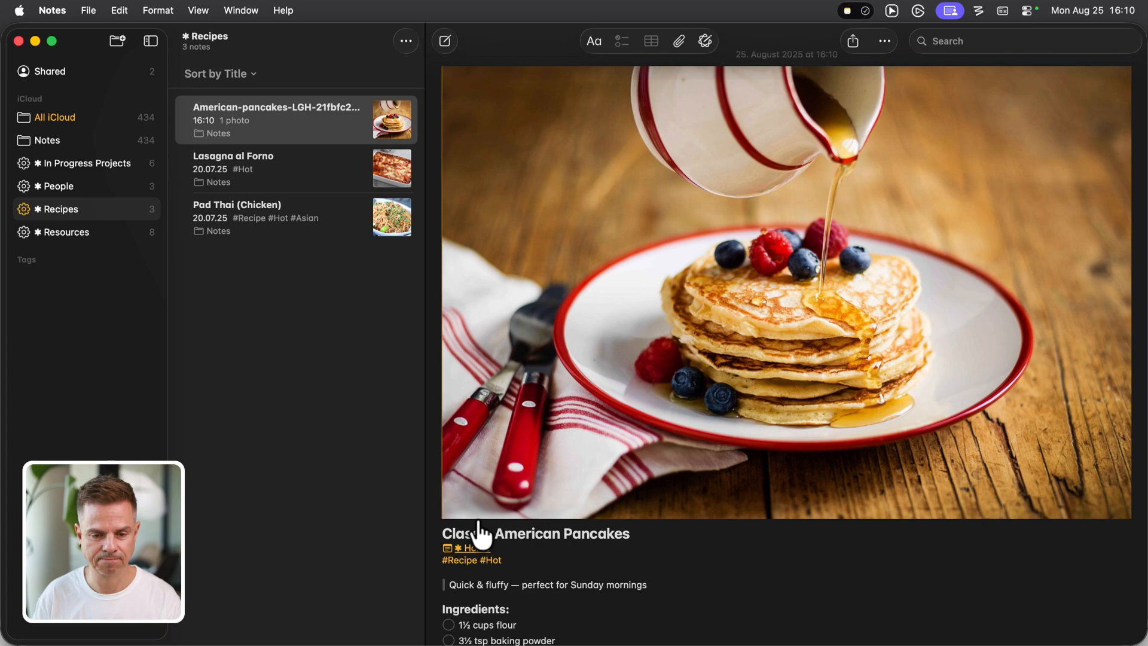